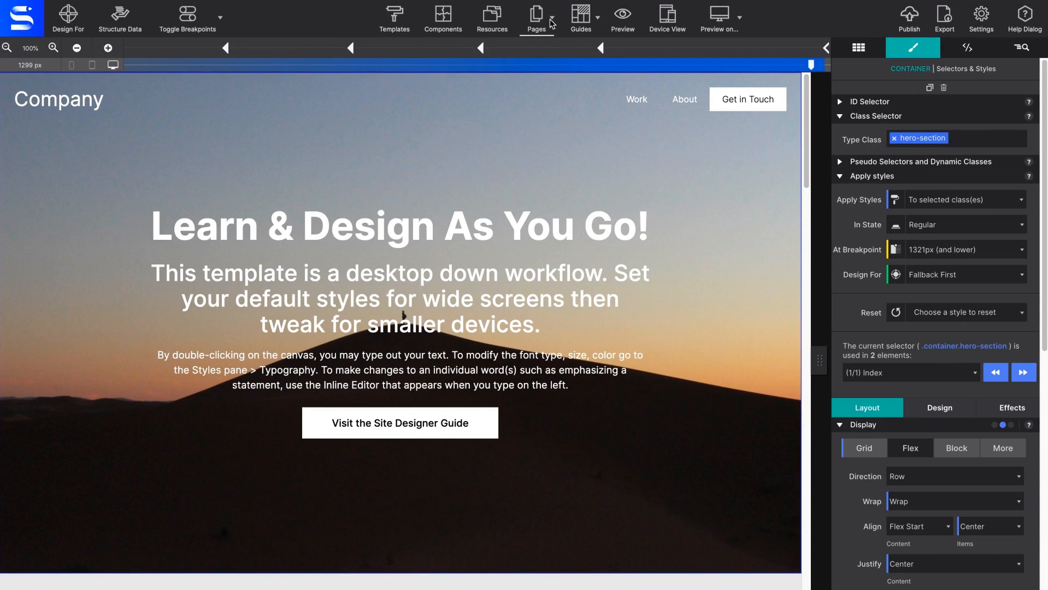
Open the Pages dropdown in the top toolbar to show page actions.
left_click(550, 18)
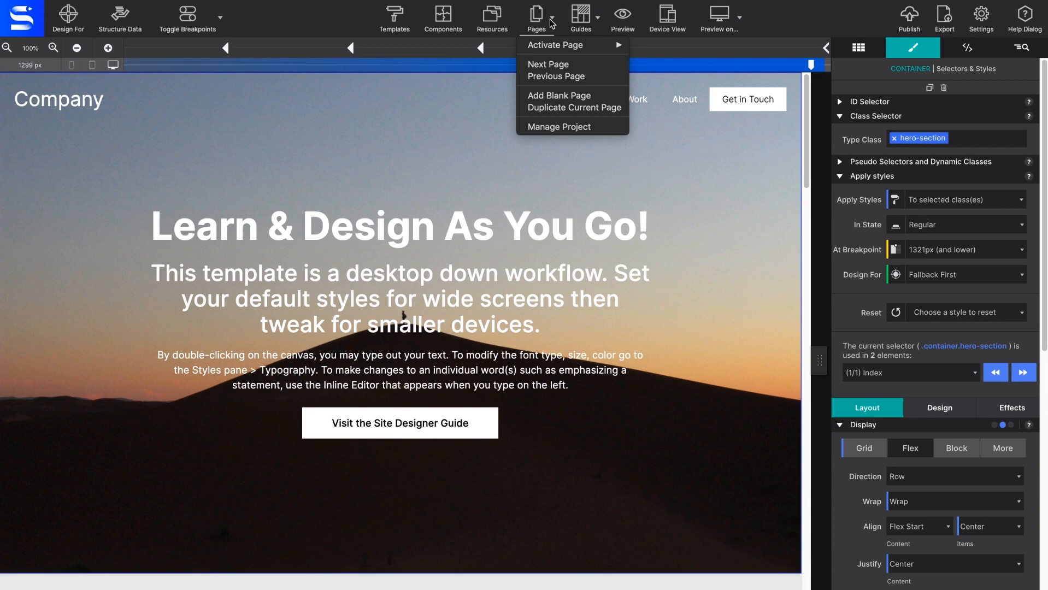
mouse_move(566, 95)
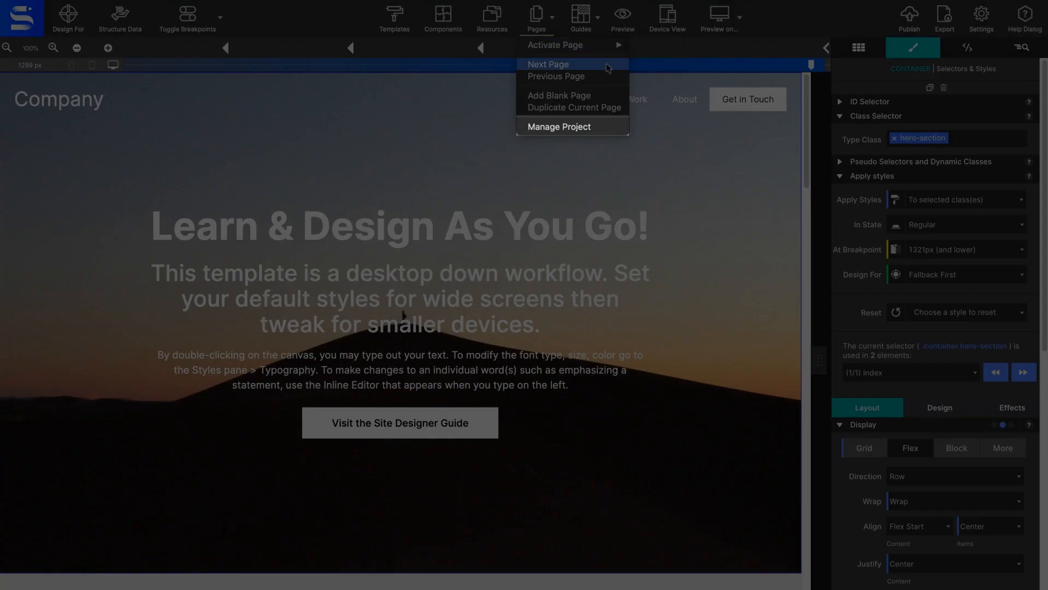
mouse_move(608, 126)
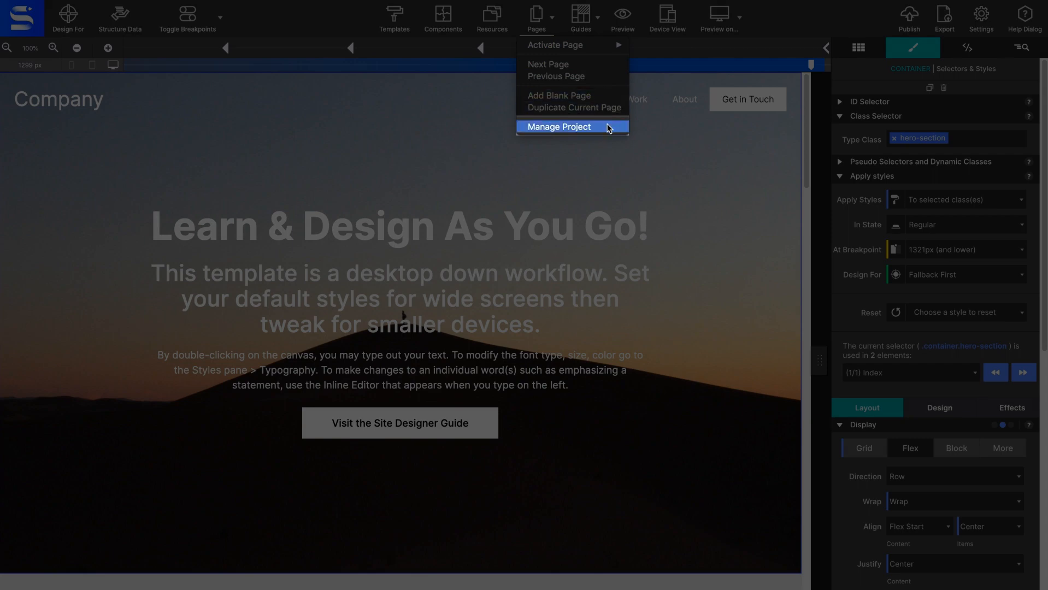
Open Manage Project and review the Index page settings in the Page Manager.
left_click(559, 127)
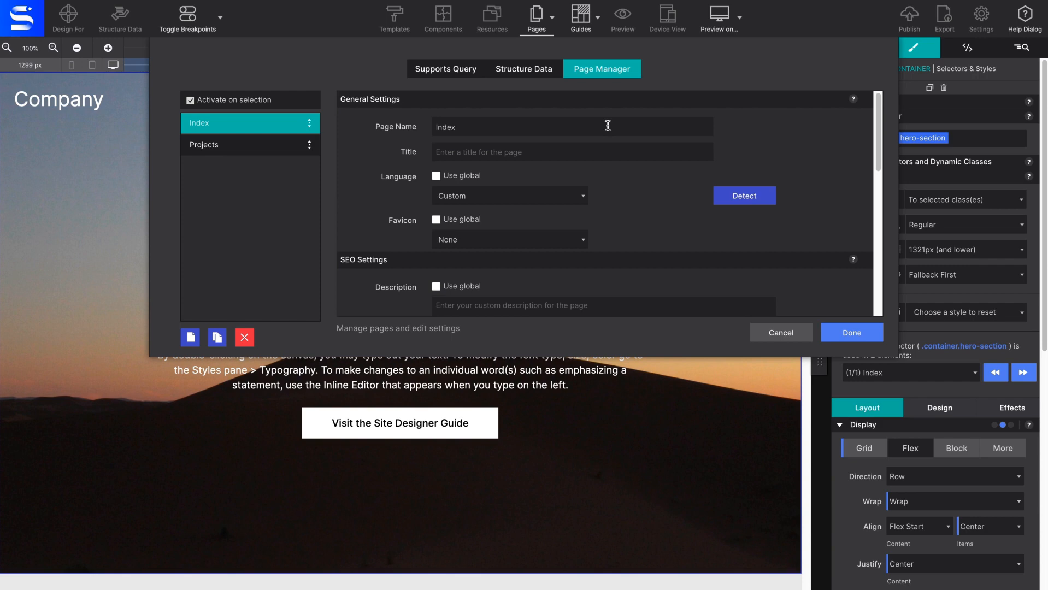
scroll("down", 3)
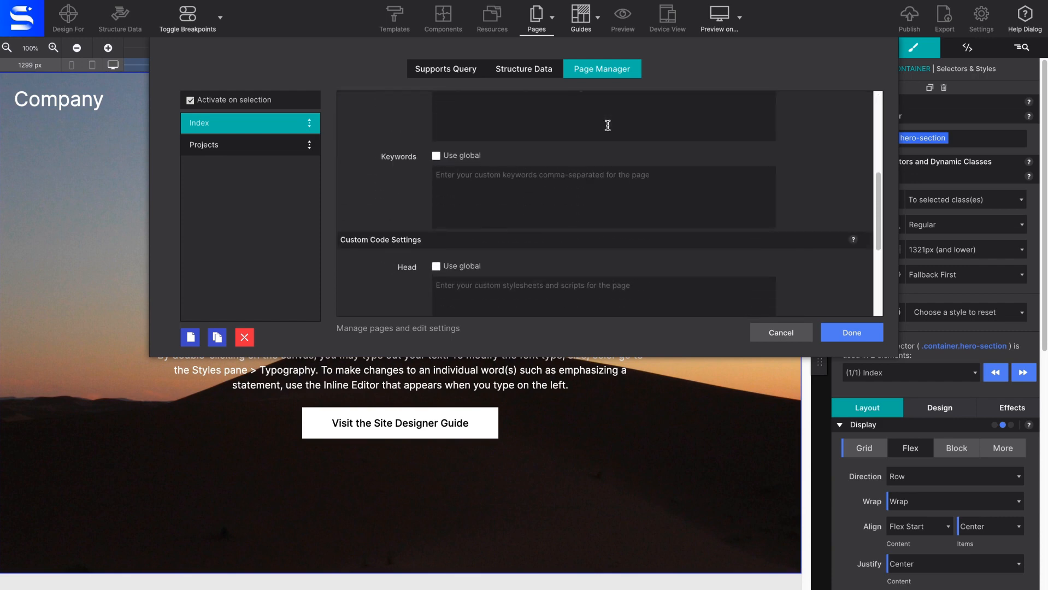
scroll("down", 3)
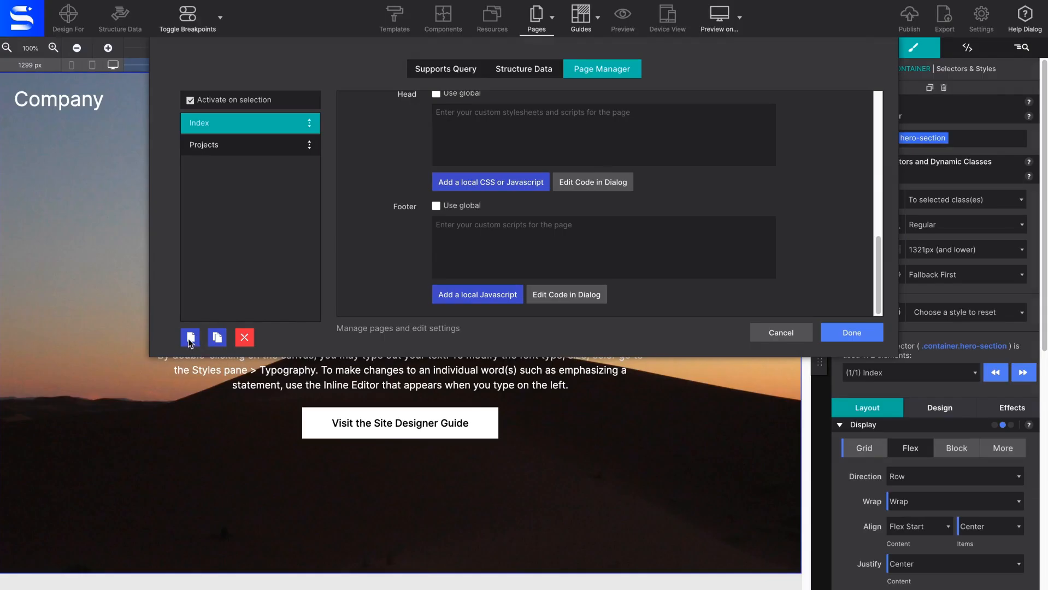
Add a new page named Blank from the Page Manager.
left_click(189, 336)
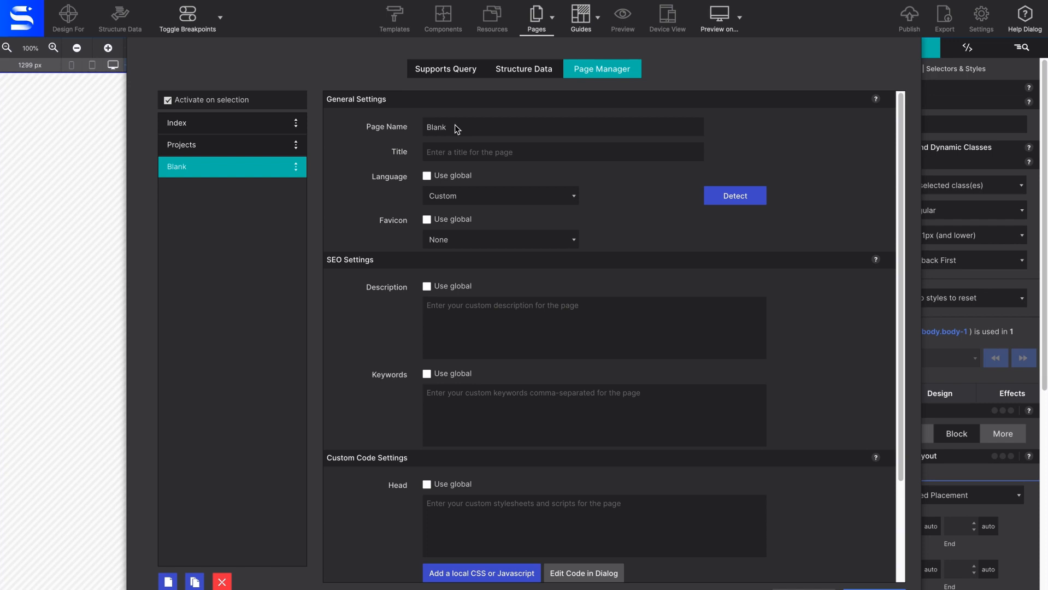
Name the new page 'Contact' and set its title to 'Contact Page'.
double_click(435, 127)
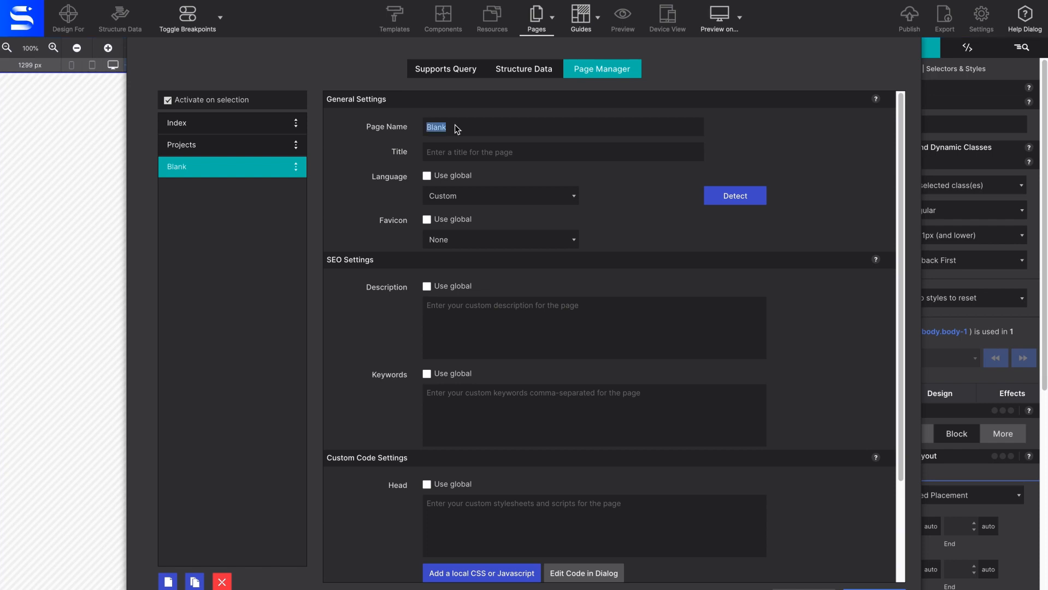
type("Con")
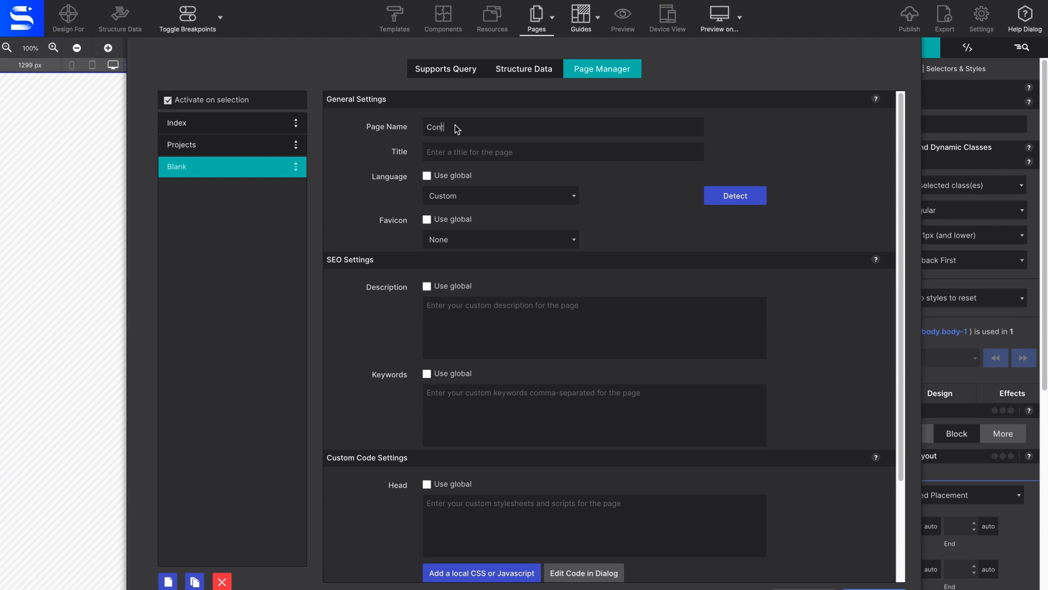
type("tact")
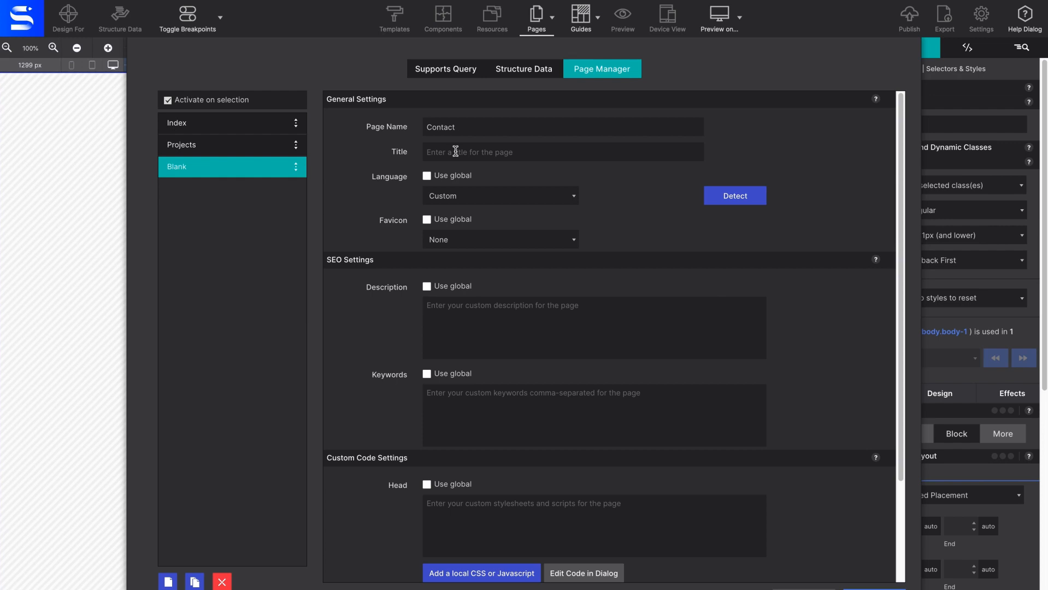
left_click(454, 127)
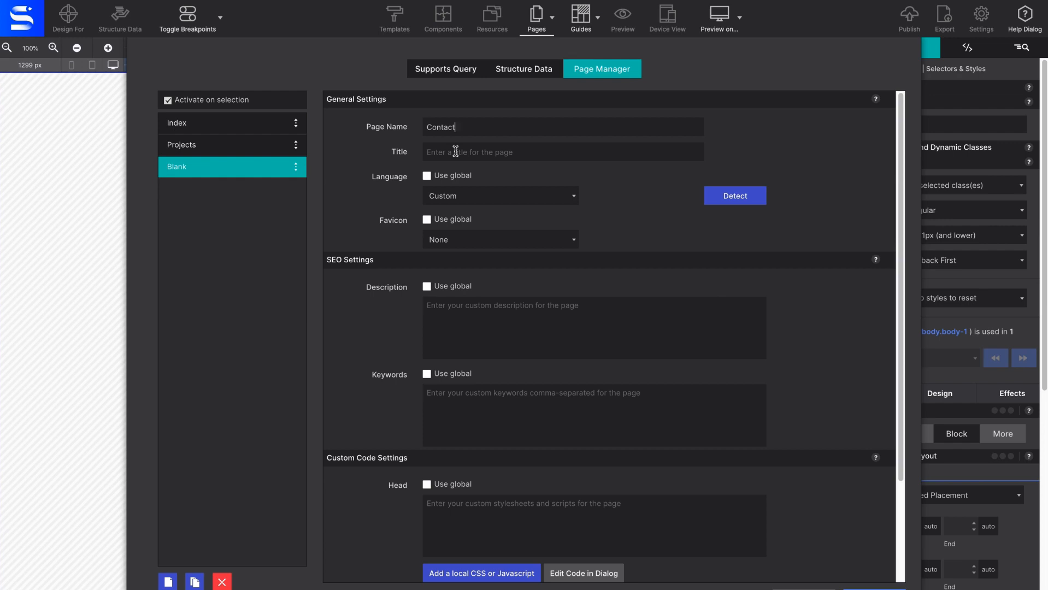
type("Contact")
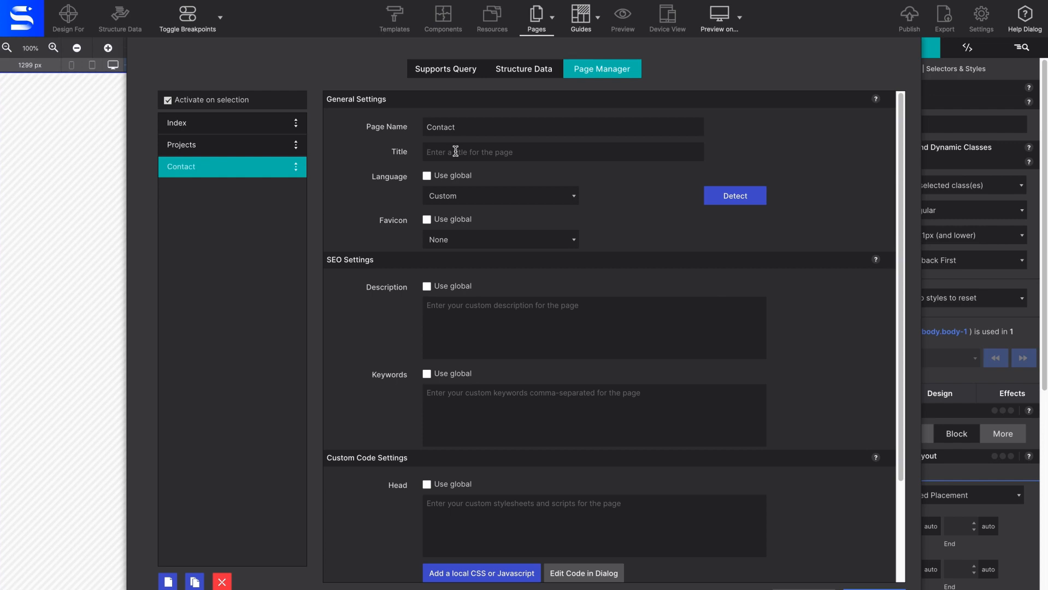
type("Contact Page")
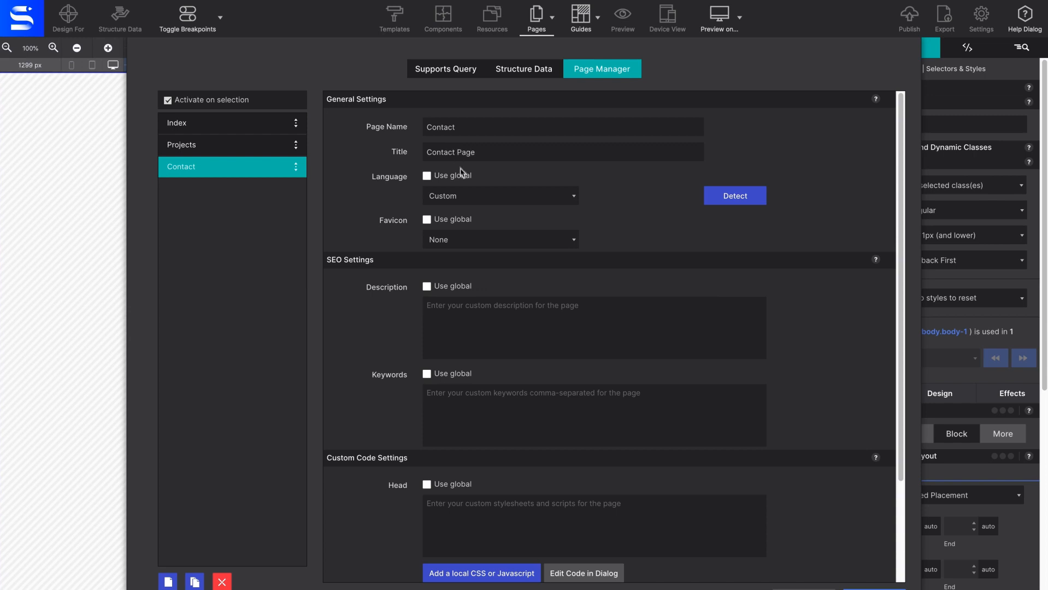
Set the Contact page to global language (detected English) and global favicon.
left_click(427, 174)
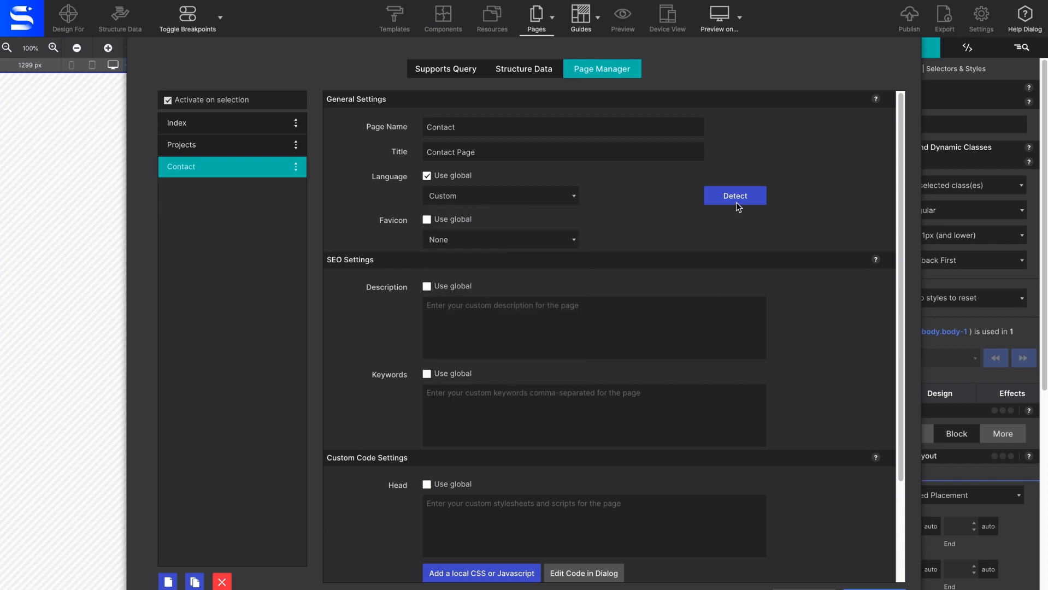
left_click(733, 195)
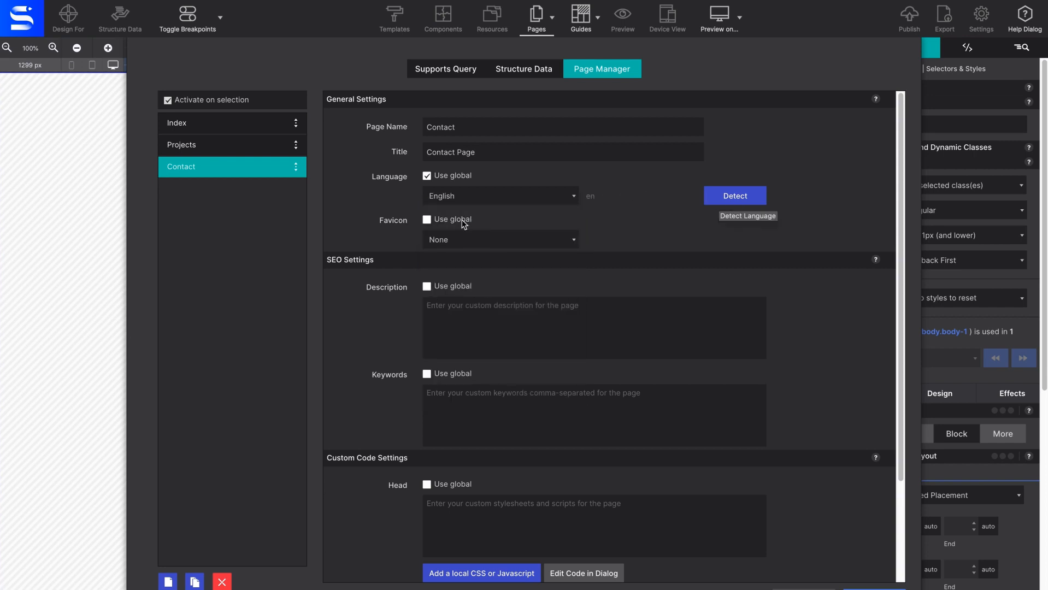
left_click(427, 220)
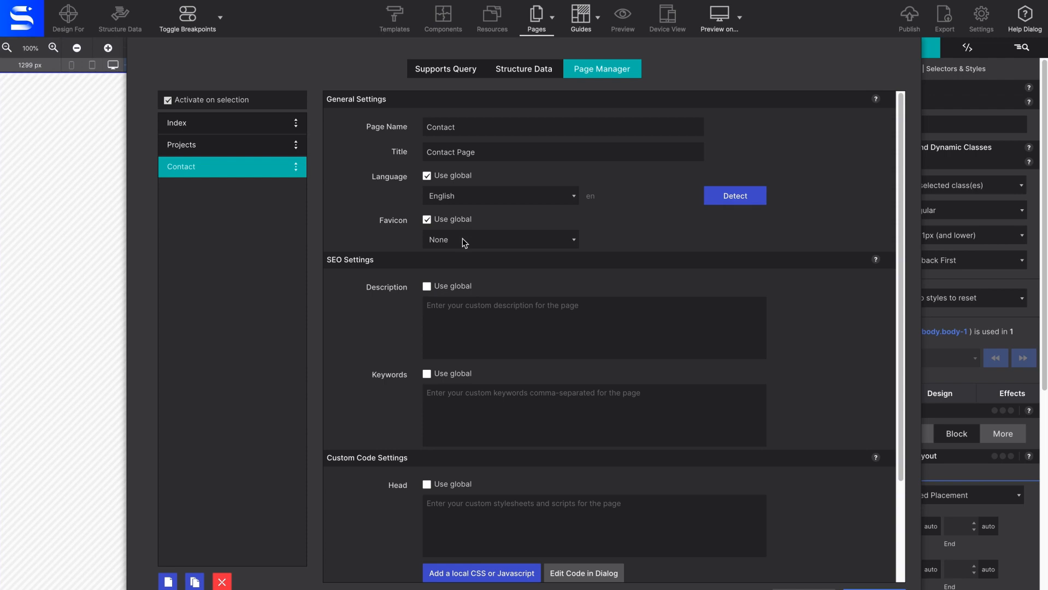
left_click(500, 239)
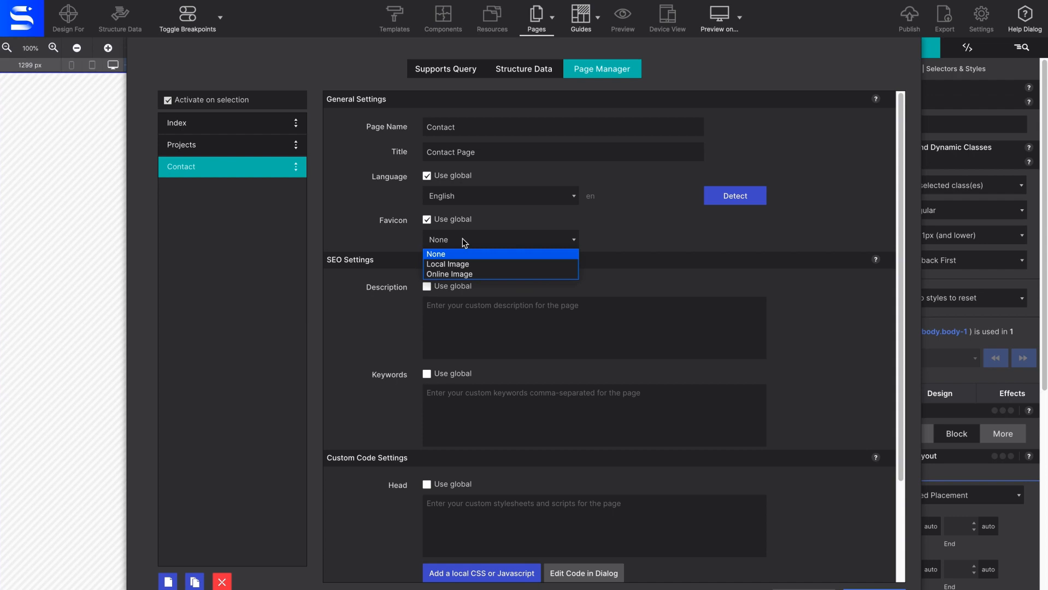
mouse_move(459, 264)
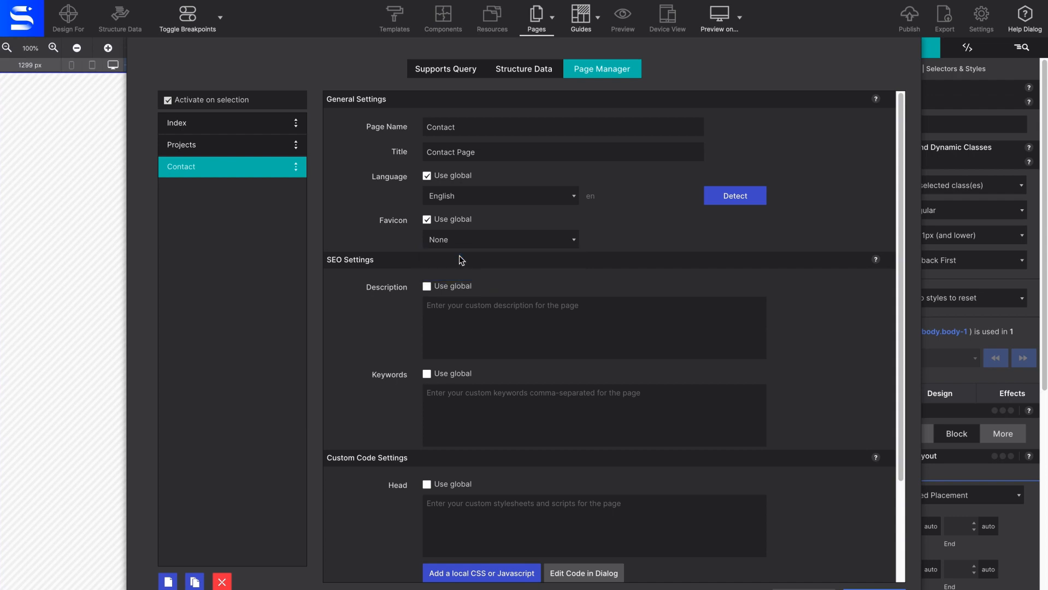
mouse_move(453, 260)
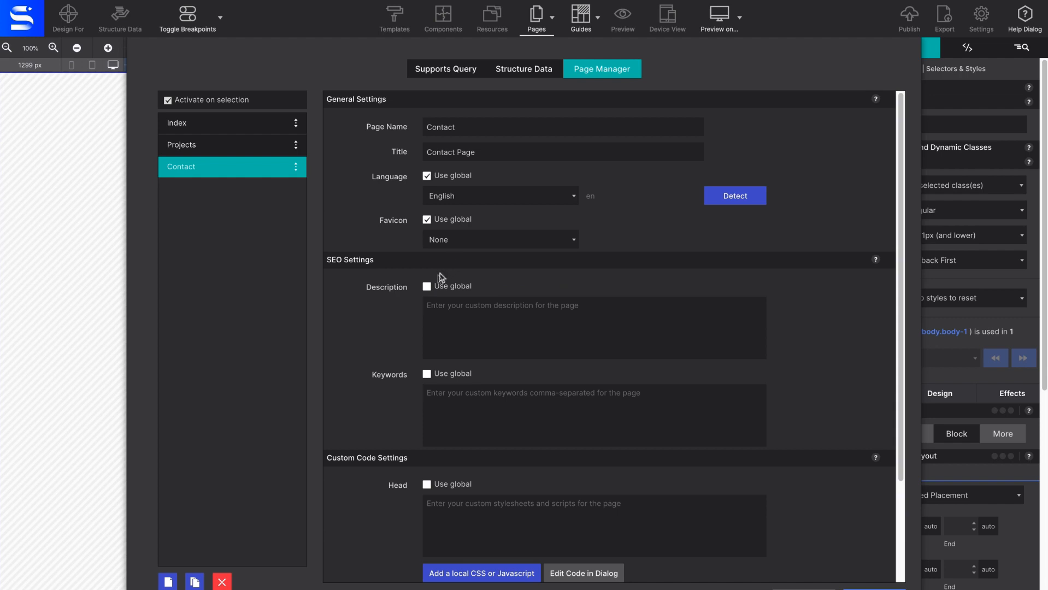
Use the global SEO description 'Graphic Designer Website' for the Contact page.
left_click(428, 285)
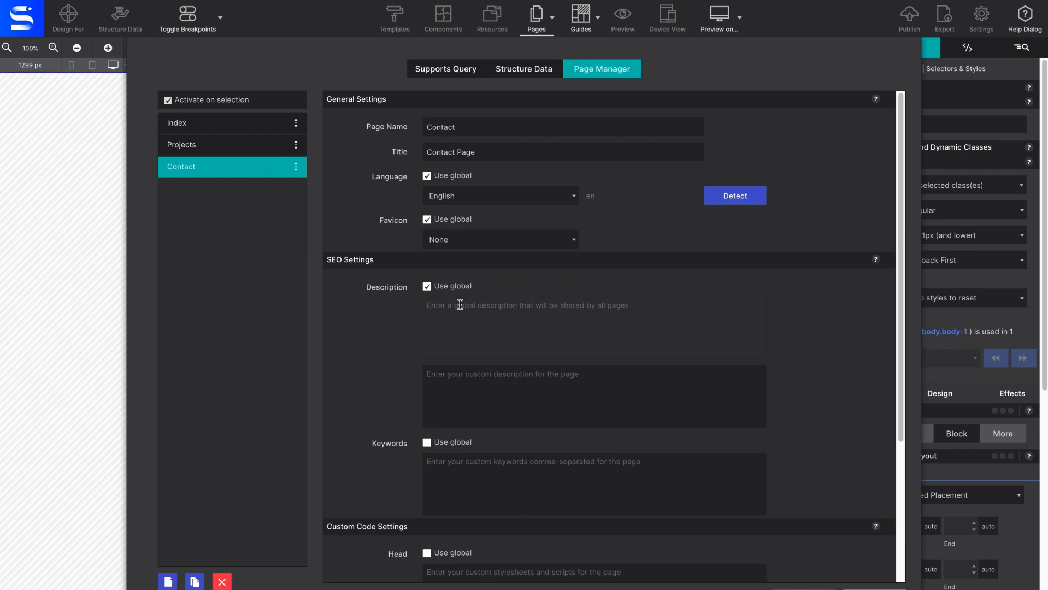
scroll("down", 3)
type("Graphic Designer Website")
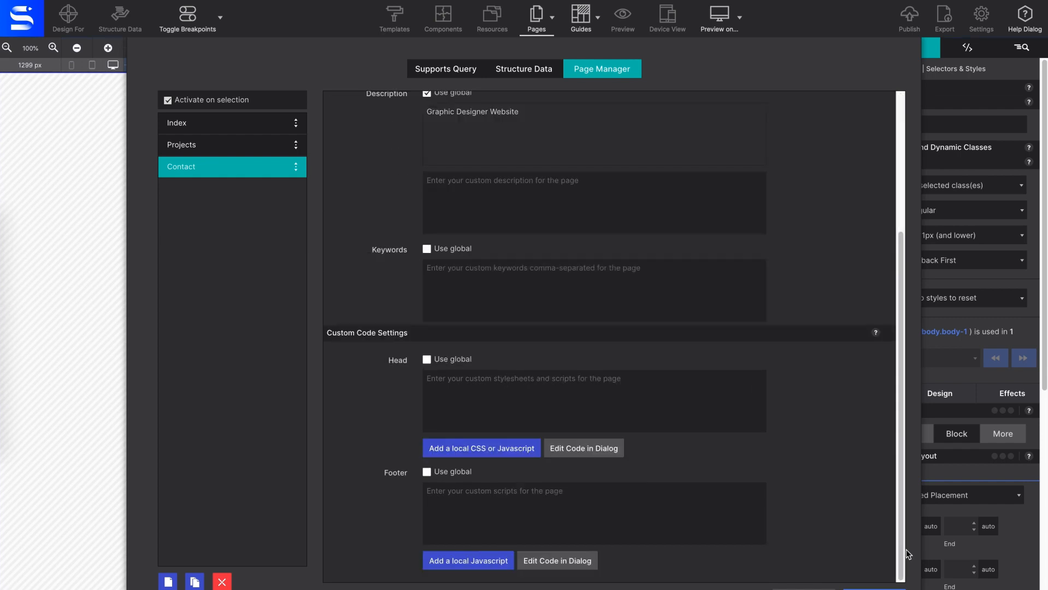